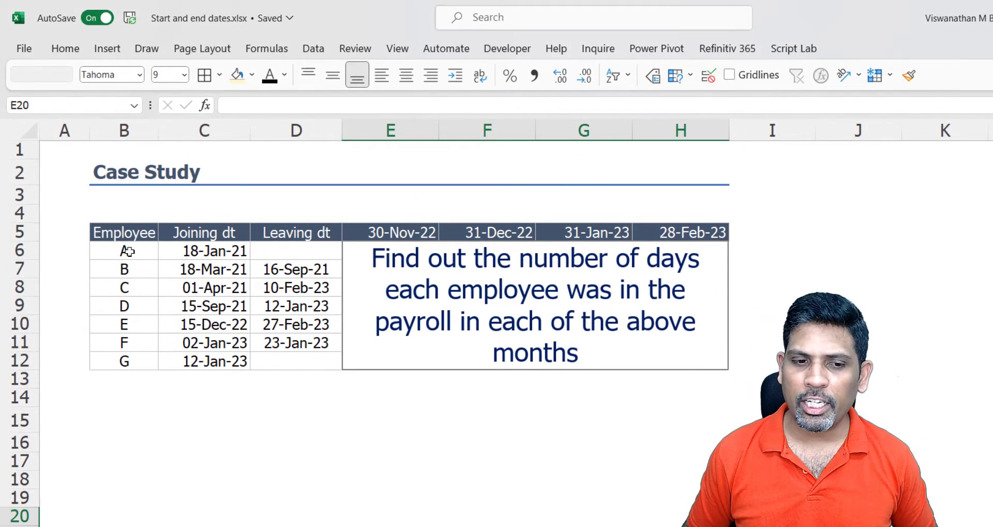
Review the nested IFS formula behind the IF-based days-worked grid in E20
left_click_drag(123, 232, 204, 361)
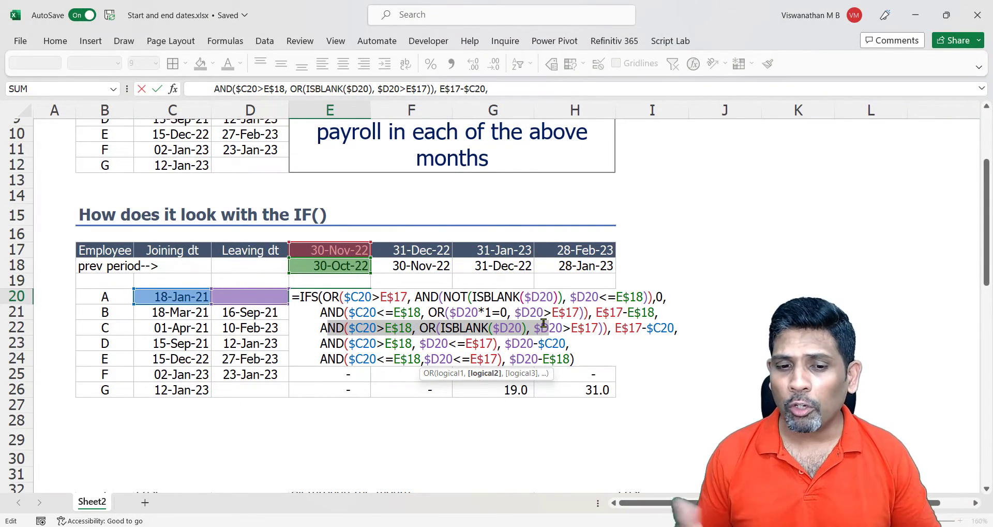
key("Enter")
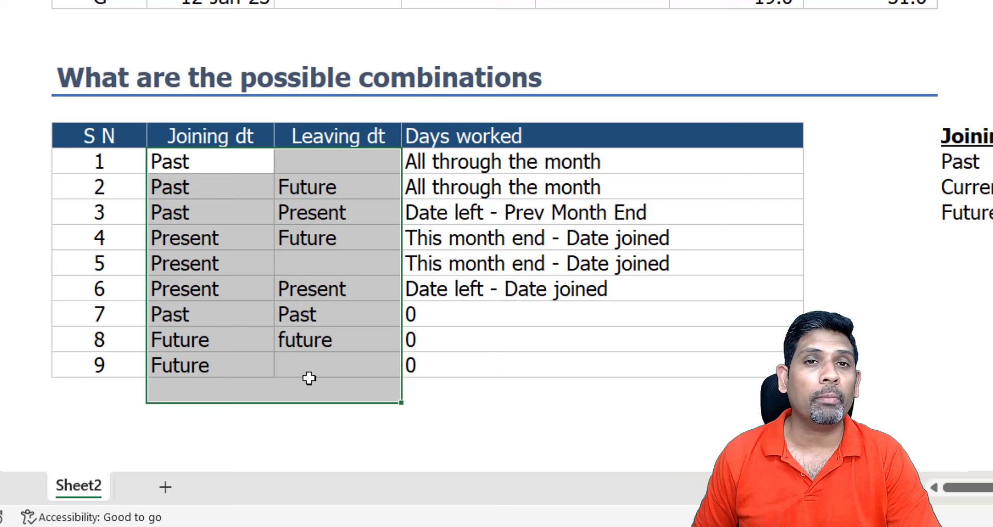
mouse_move(505, 212)
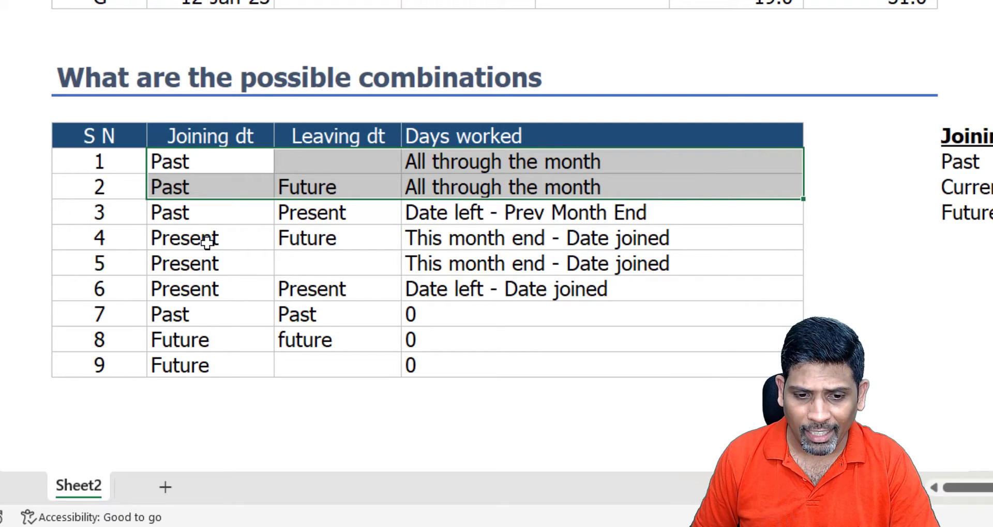
left_click(196, 238)
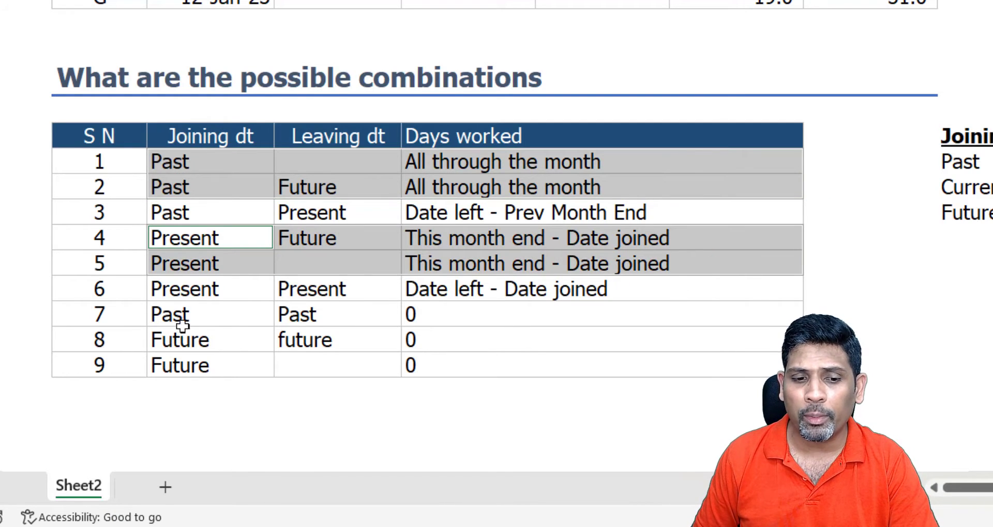
left_click(184, 314)
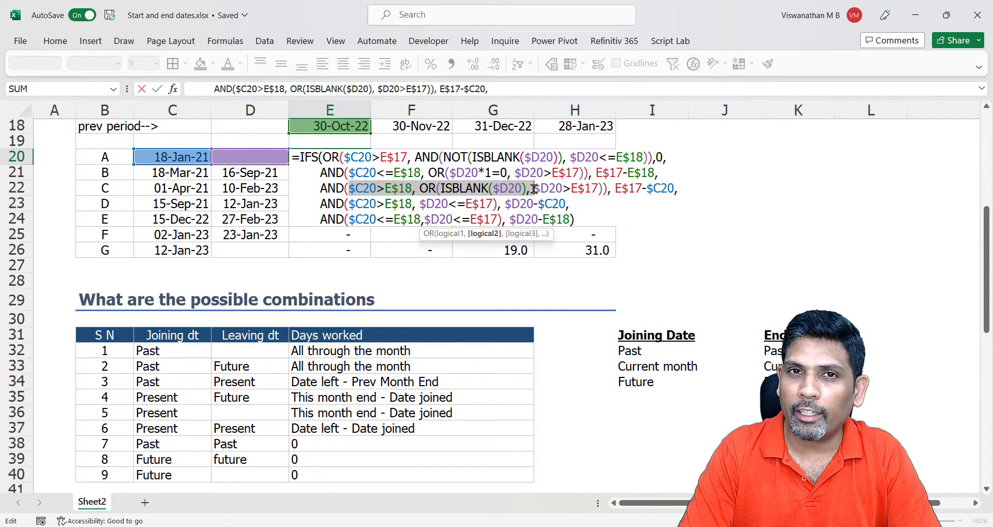
Leave the IFS formula unchanged and select employee C's November cell E51 in the easier-alternative grid
key("Enter")
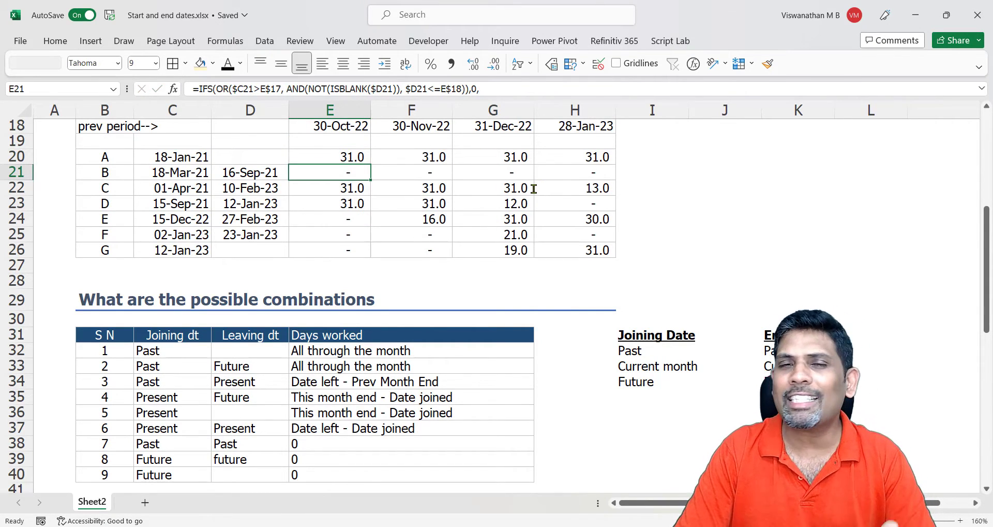
scroll("down", 3)
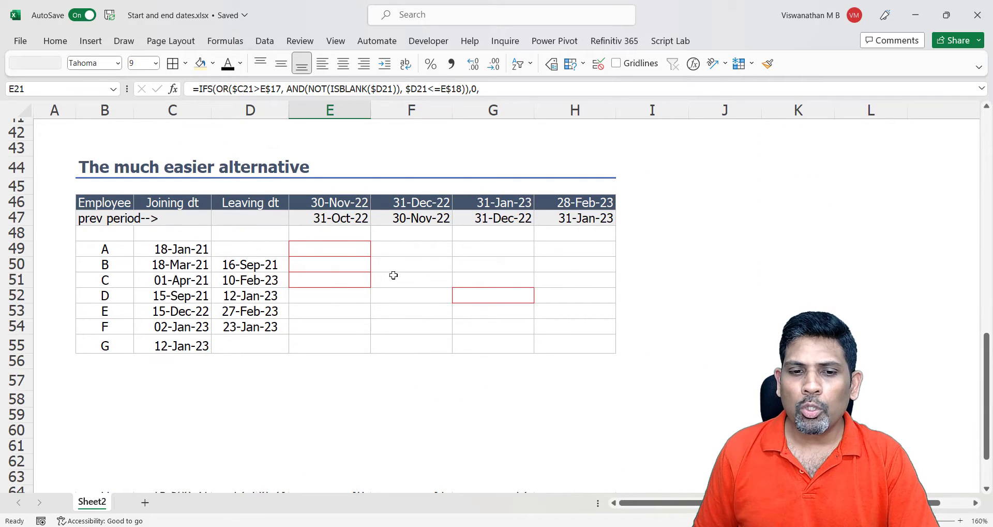
left_click(329, 281)
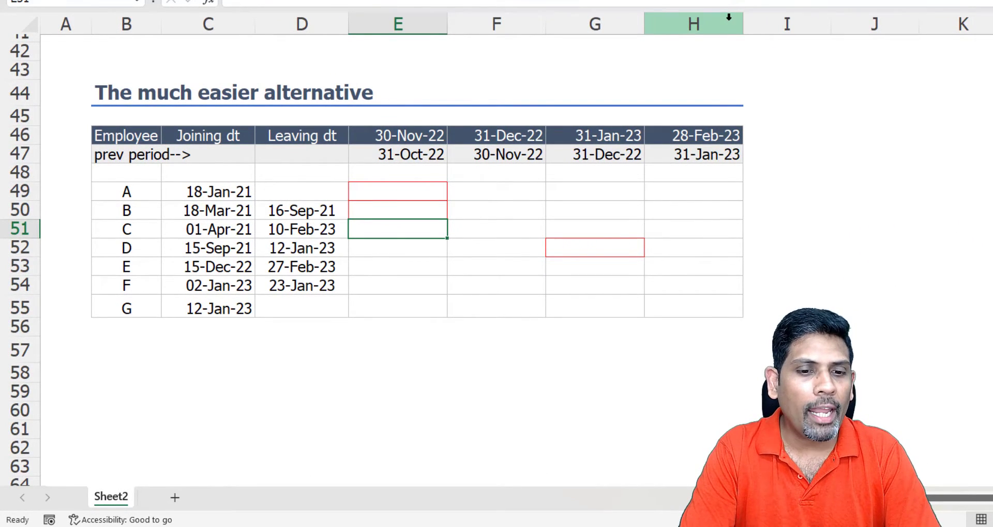
Enter E51 as the 30-Nov-22 month end minus 31-Oct-22 with row-locked references (E$46-E$47)
type("=")
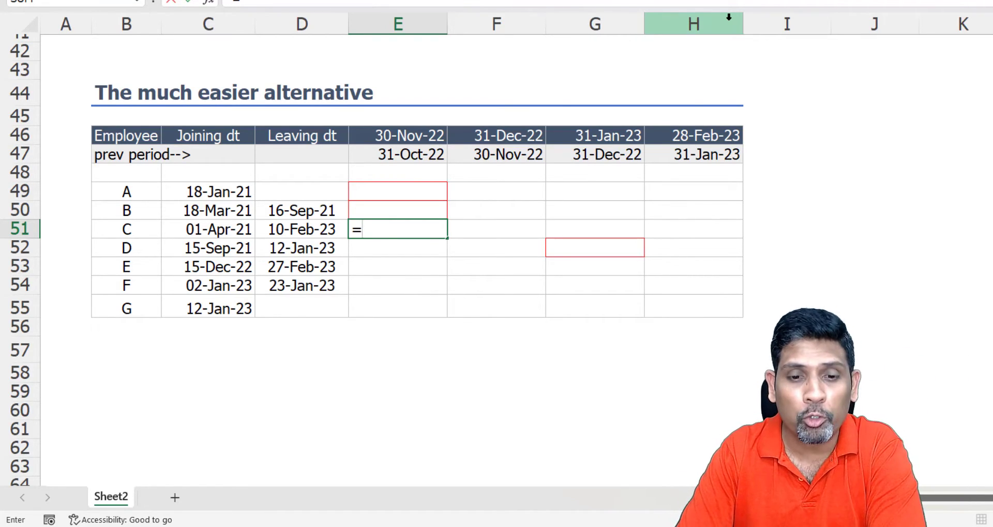
left_click(397, 135)
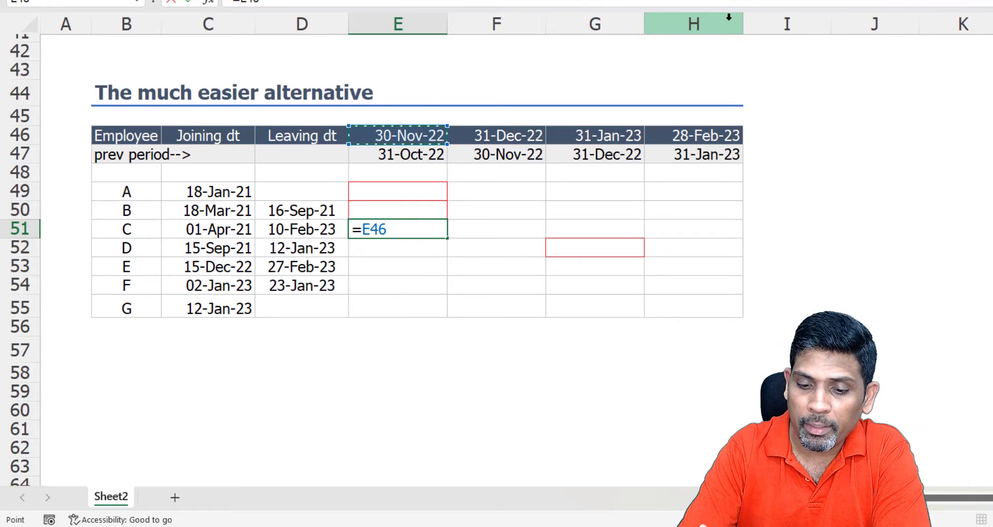
left_click(398, 191)
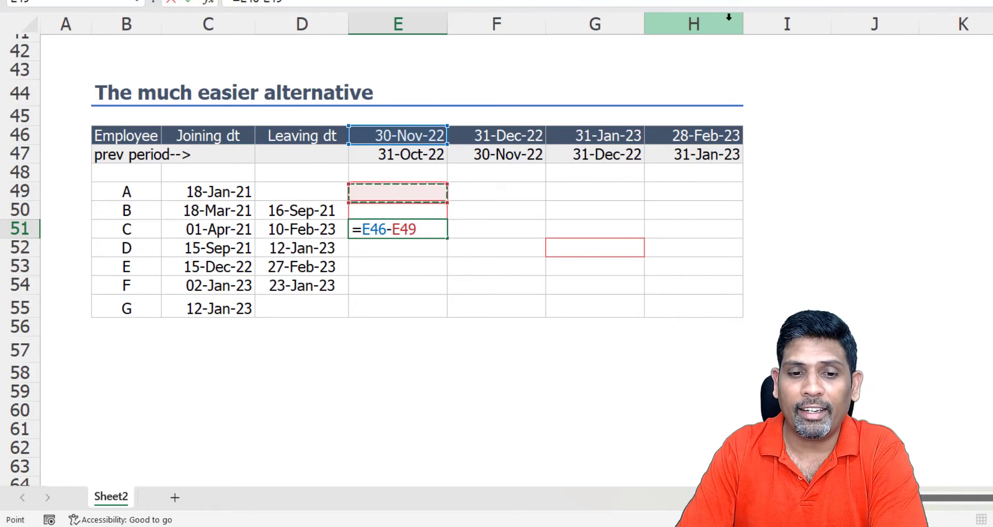
left_click(398, 154)
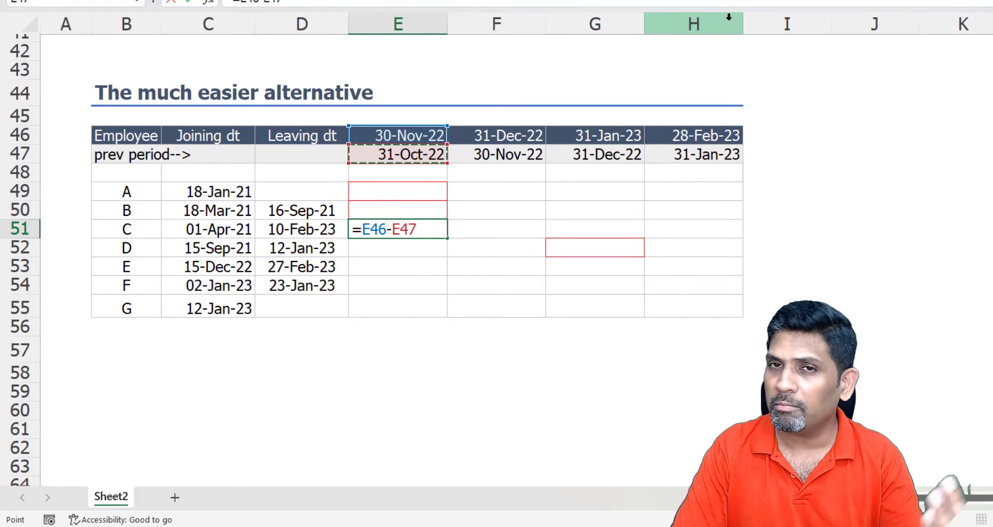
key("Enter")
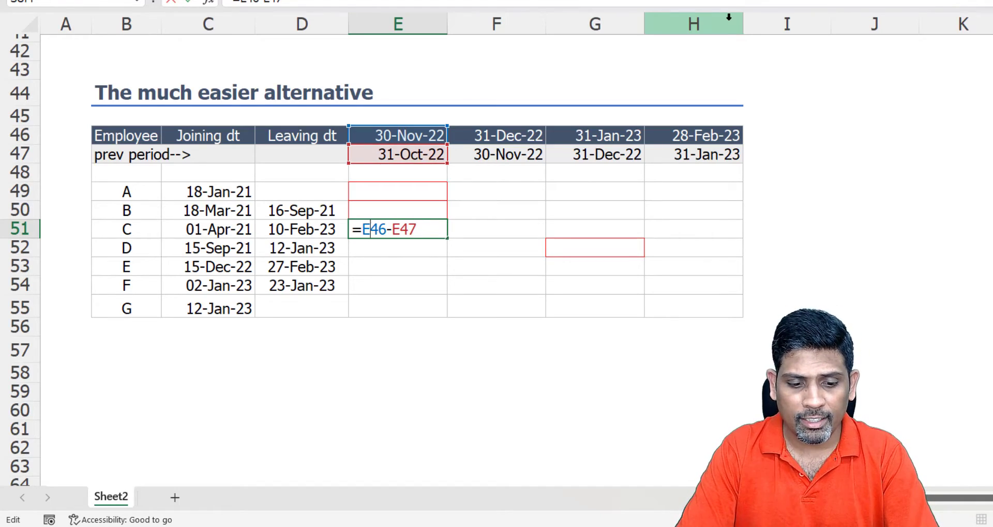
key("Enter")
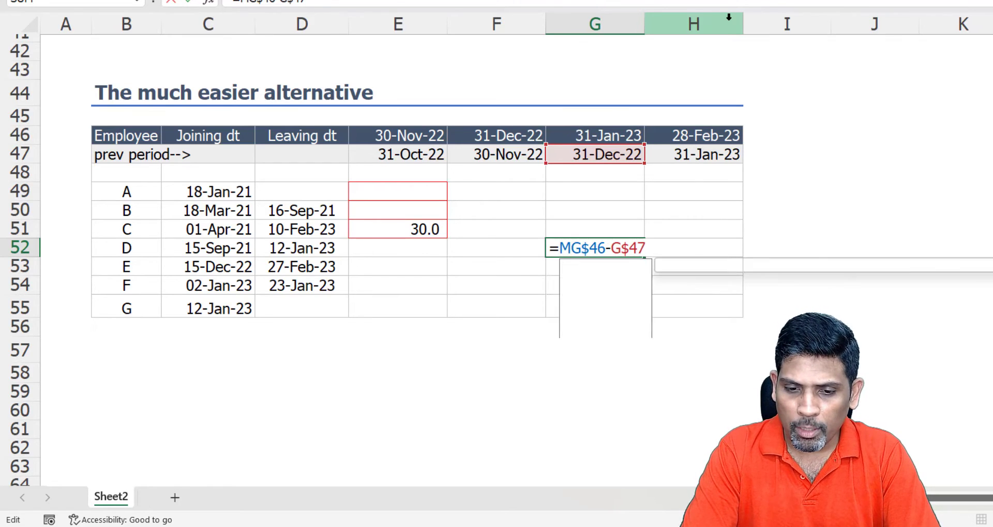
Enter =MIN($D52,G$46)-G$47 in G52 so employee D's January shows 12.0 days
type("Min(")
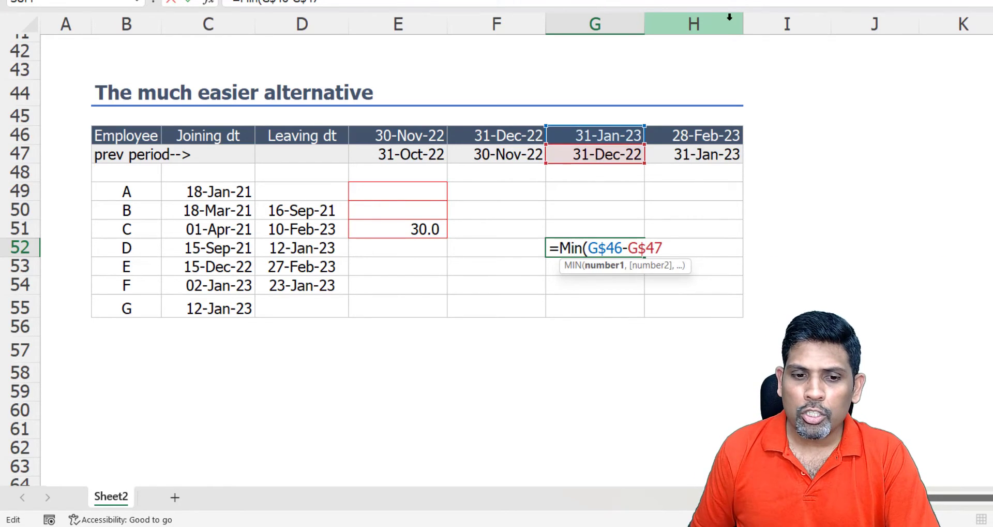
left_click(301, 247)
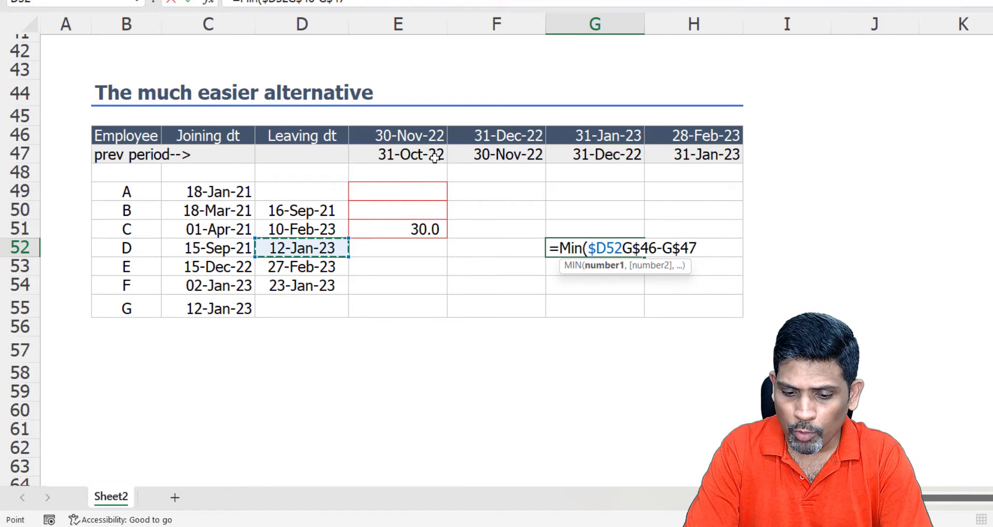
type(",")
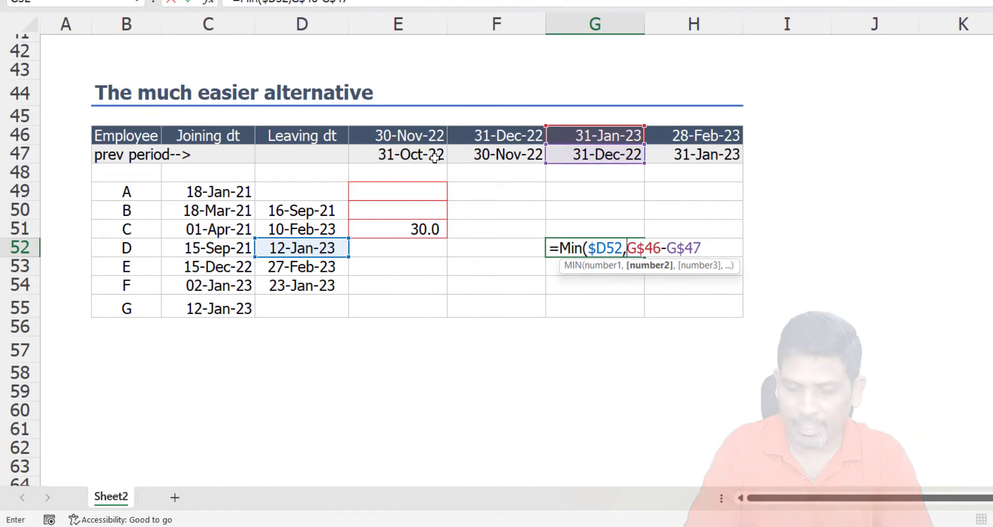
key("Enter")
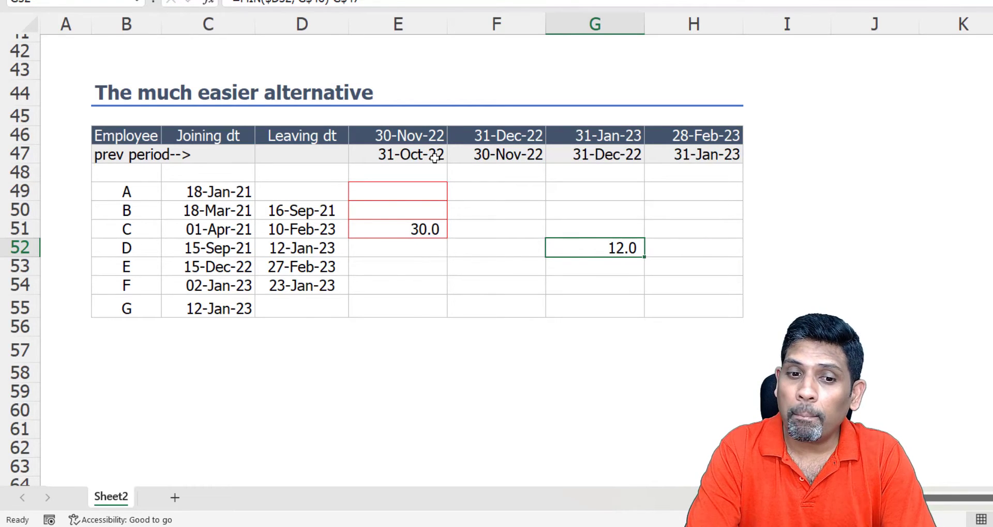
left_click(505, 229)
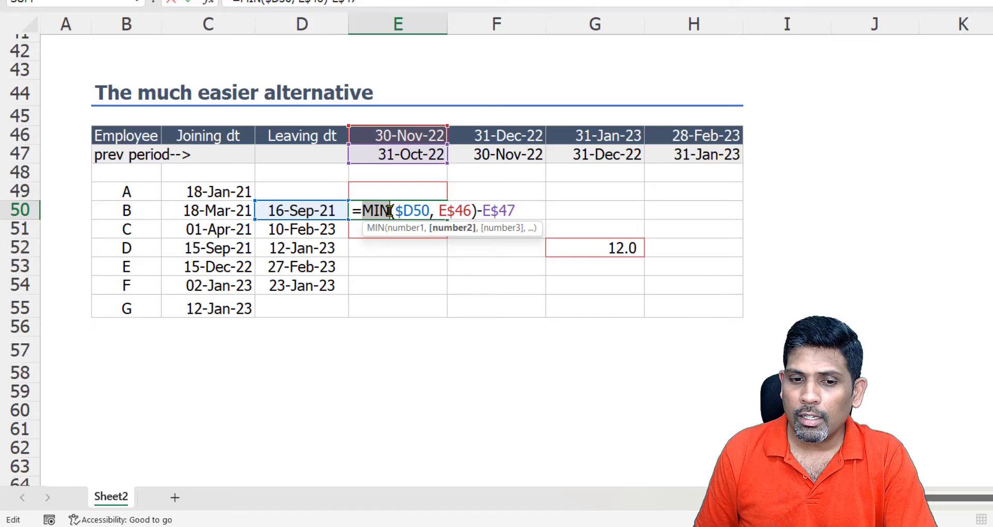
Change E50's MIN to MEDIAN of the leaving date, E$46 and row-locked E$47
type("Medi")
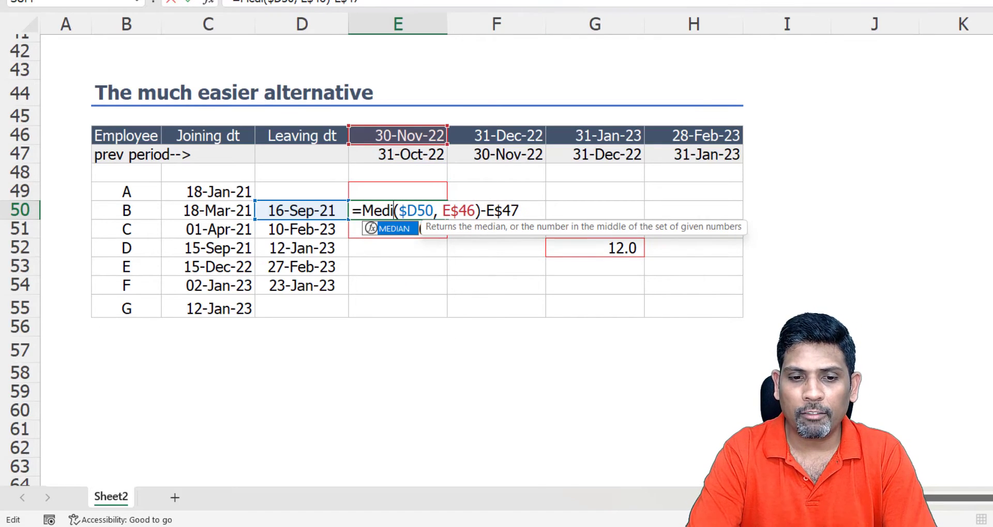
type("an")
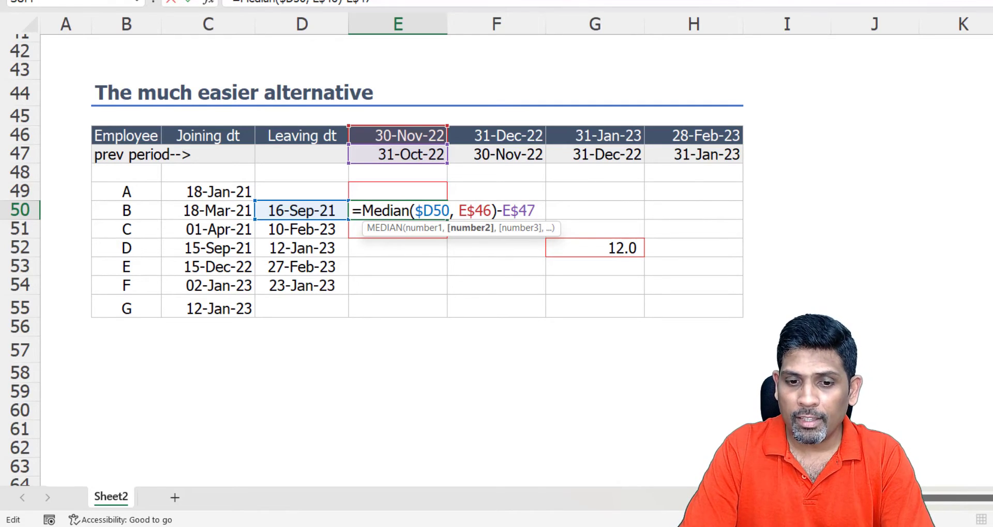
type(", $E$47")
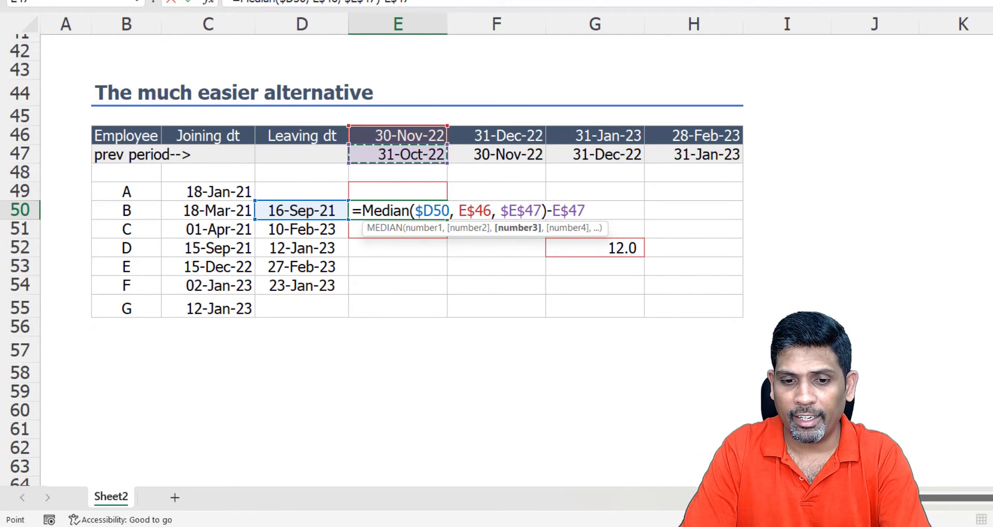
key("Enter")
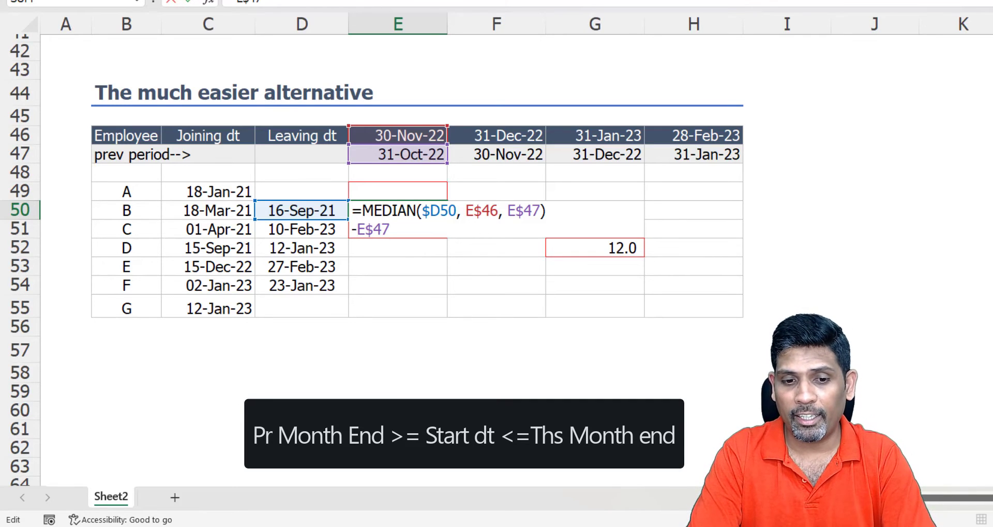
Subtract MEDIAN($C50,E$46,E$47) of the joining date and commit the formula across the whole grid
type("Med")
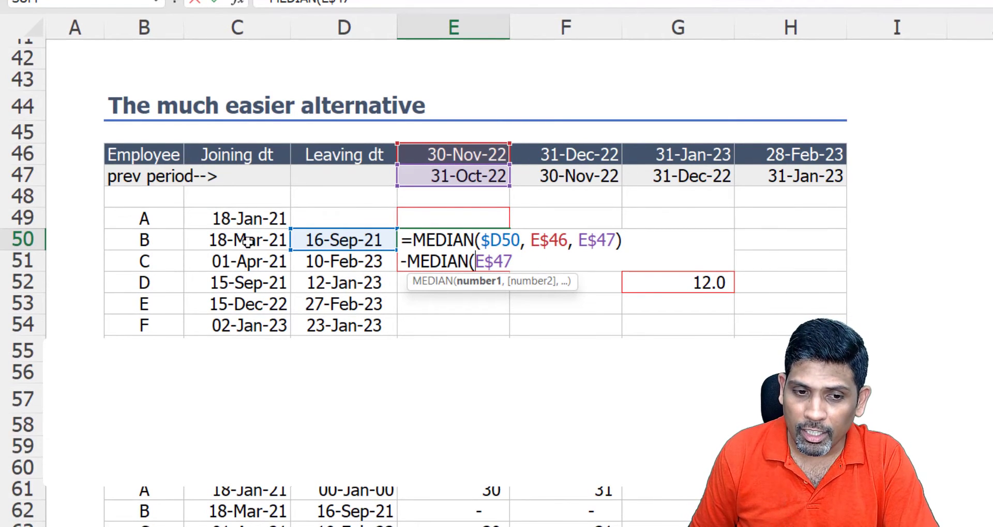
left_click(236, 240)
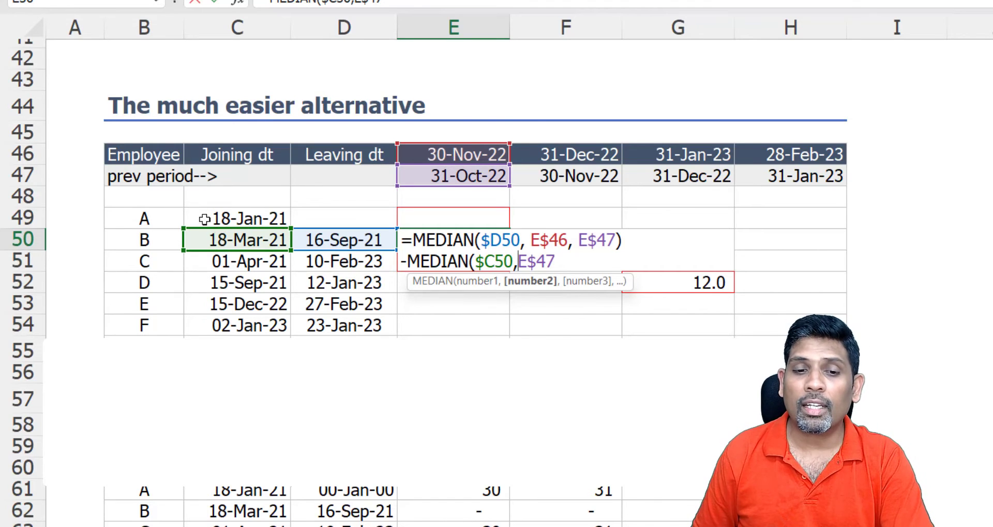
left_click(452, 154)
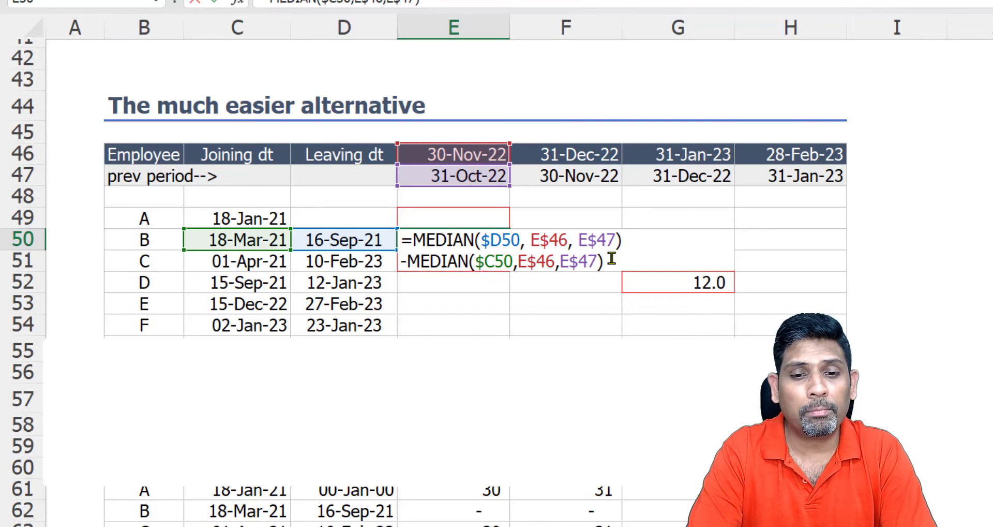
key("Enter")
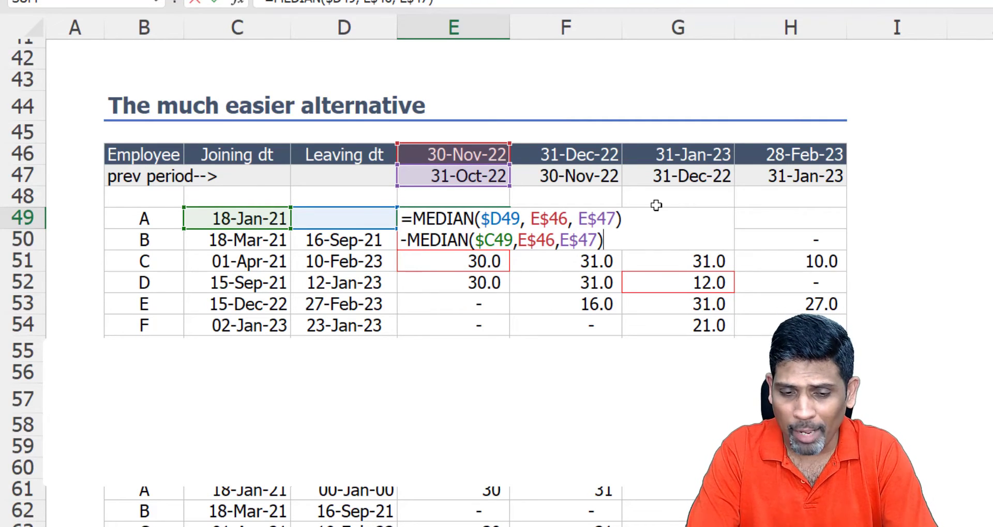
Edit E49 so the leaving date becomes $D49 + E$46*ISBLANK($D49), giving employee A 30.0 days
key("Enter")
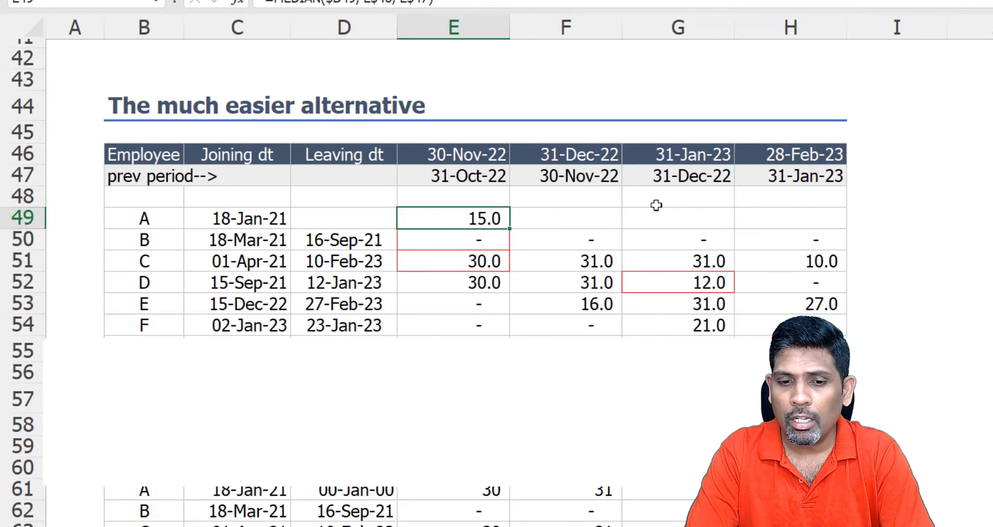
double_click(452, 218)
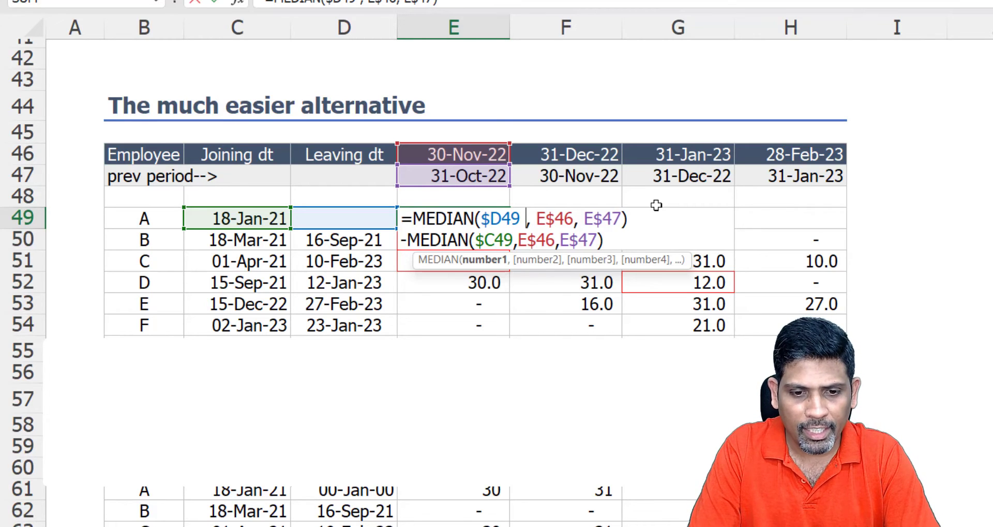
type("+ E48")
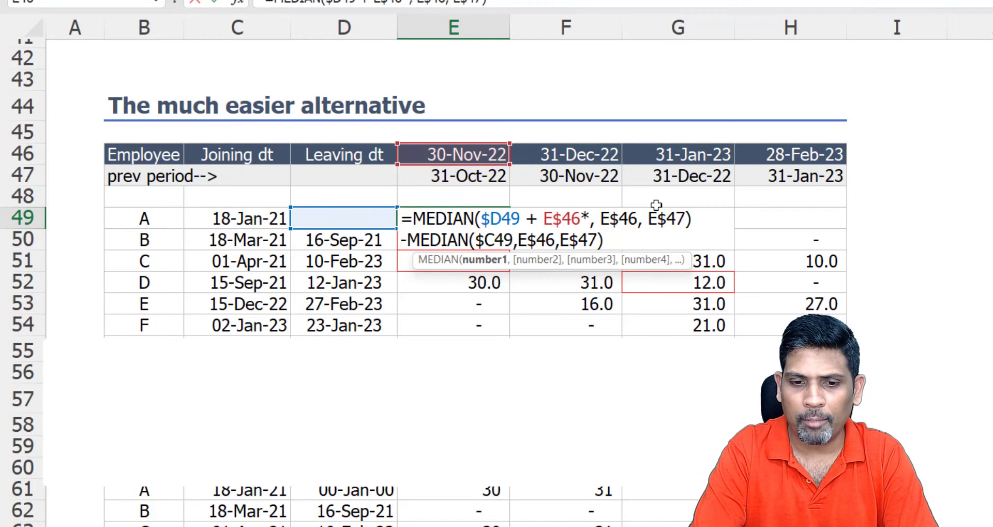
type("ISBLANK(")
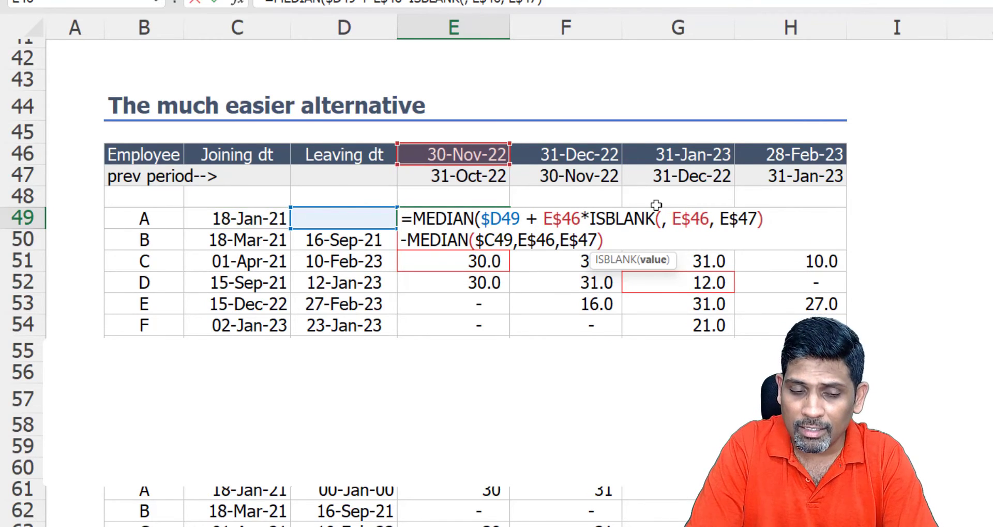
left_click(343, 218)
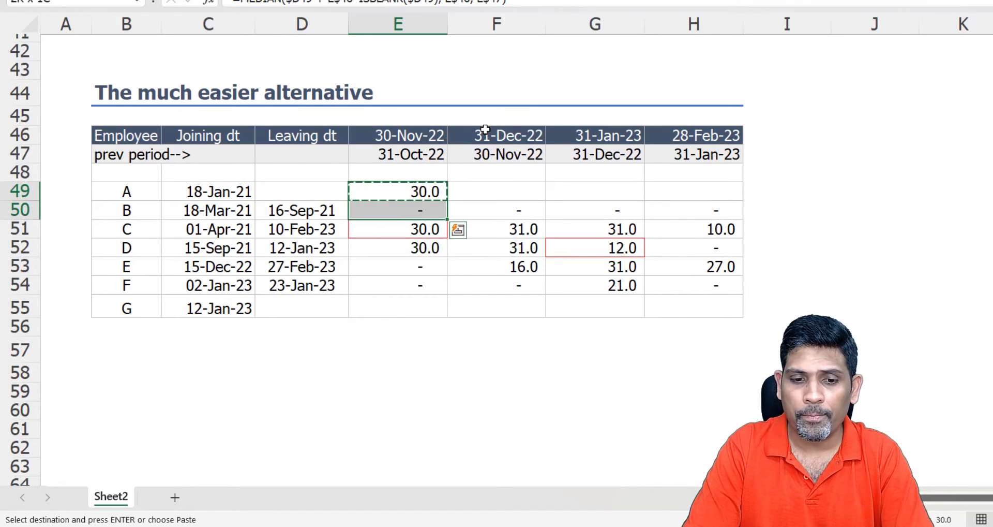
Paste the ISBLANK-fixed formula over E49:H55 and reopen E49 to inspect it
left_click_drag(397, 192, 715, 307)
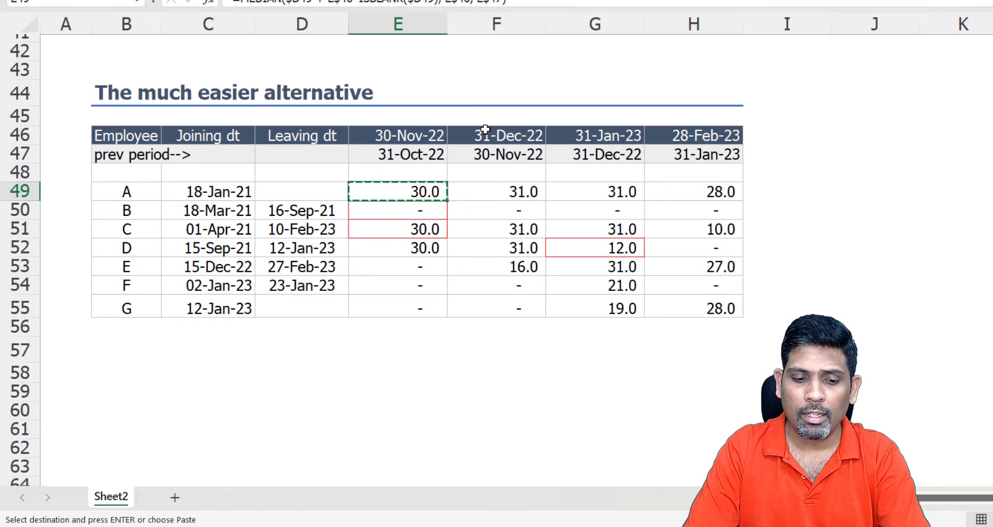
double_click(399, 191)
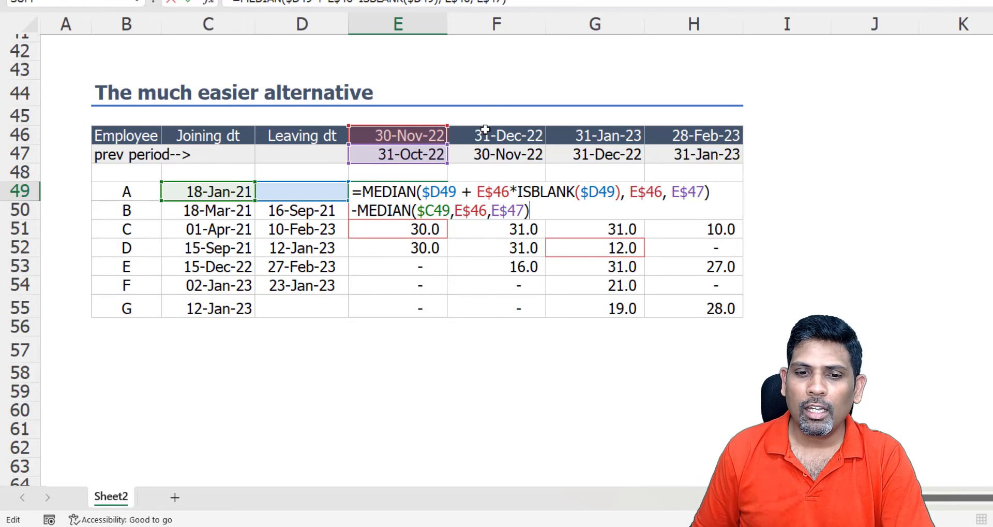
Scroll to the dynamic-array section and review the long LET/SWITCH formula in E61 without changing it
scroll("up", 3)
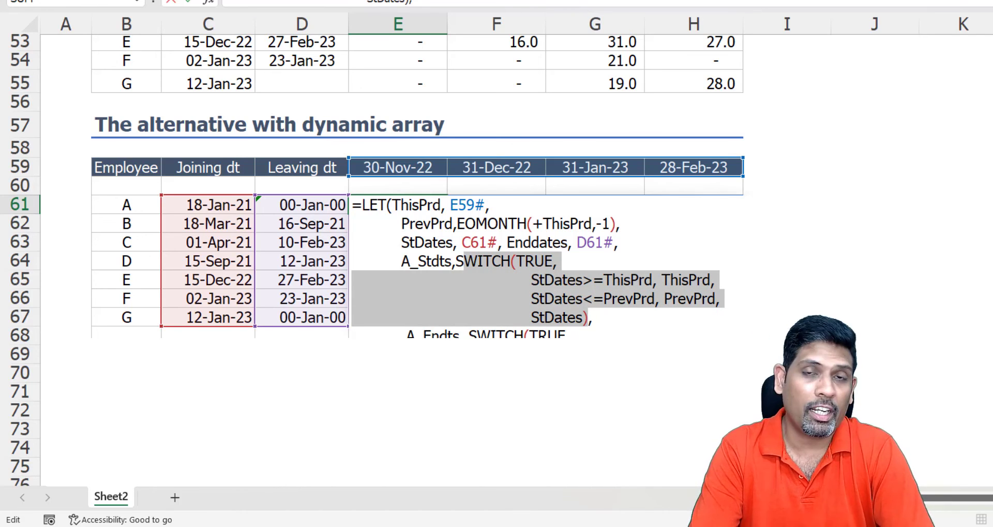
key("Enter")
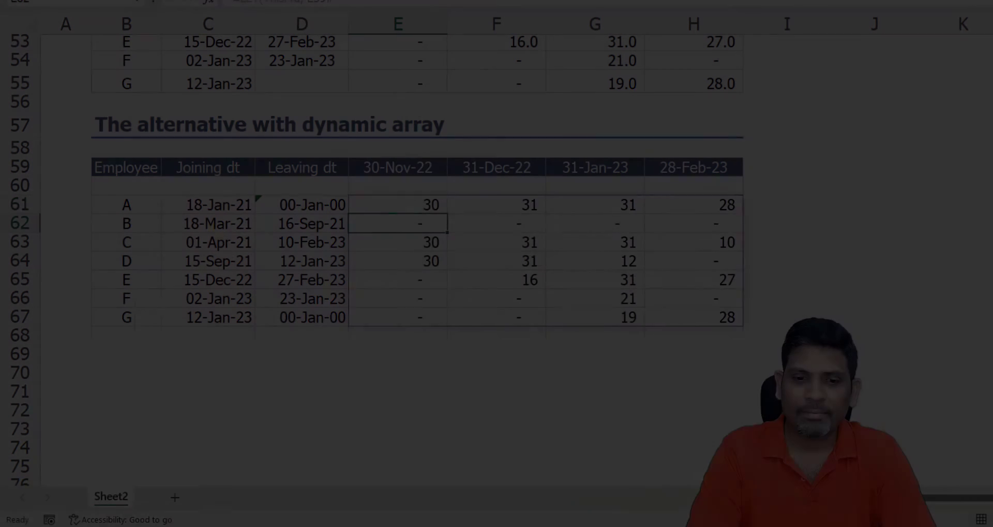